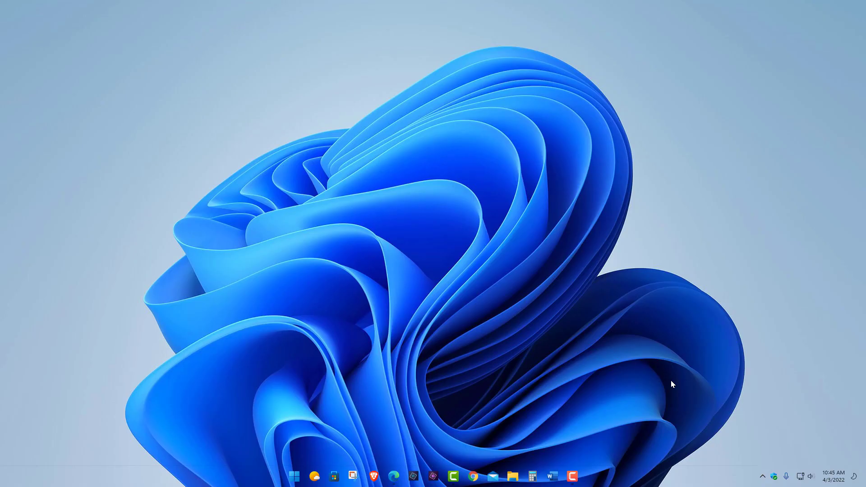
pyautogui.moveTo(634, 386)
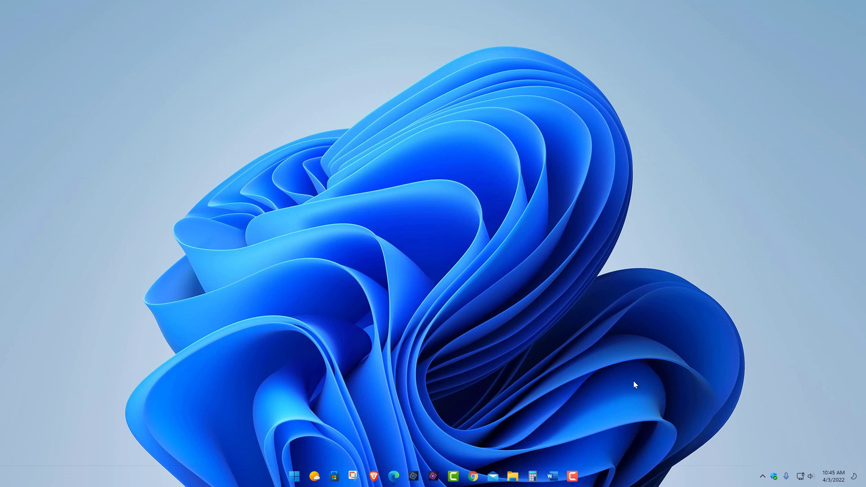
pyautogui.moveTo(421, 415)
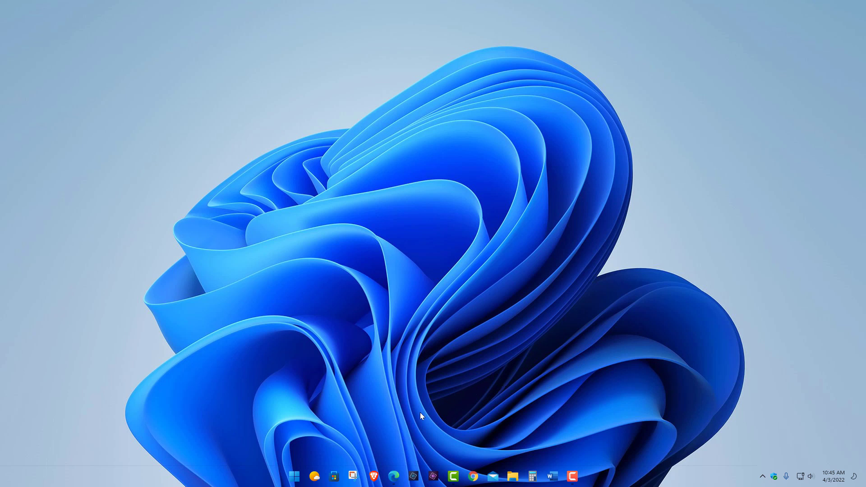
pyautogui.moveTo(390, 428)
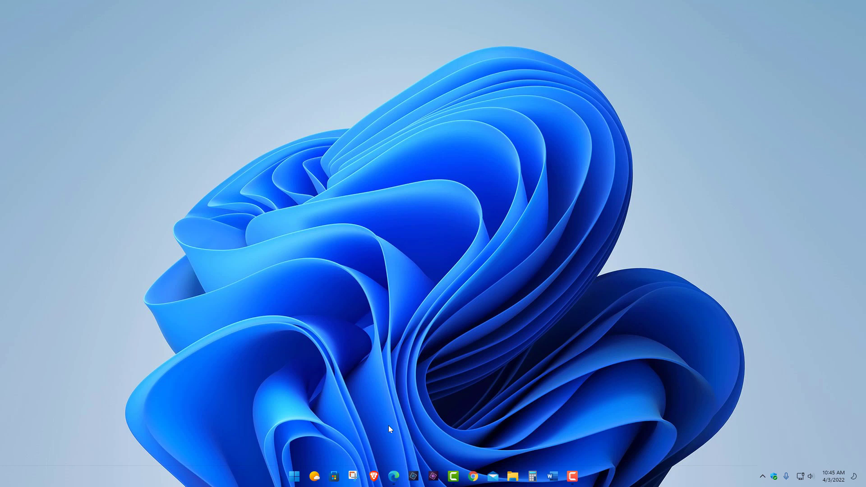
# Bring the space.com homepage forward, relaunch Snipping Tool and start a new capture
pyautogui.click(392, 476)
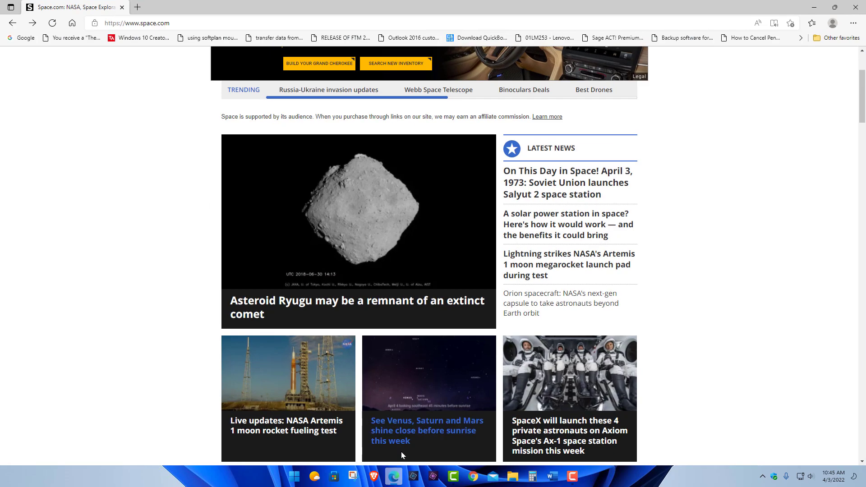
pyautogui.moveTo(707, 299)
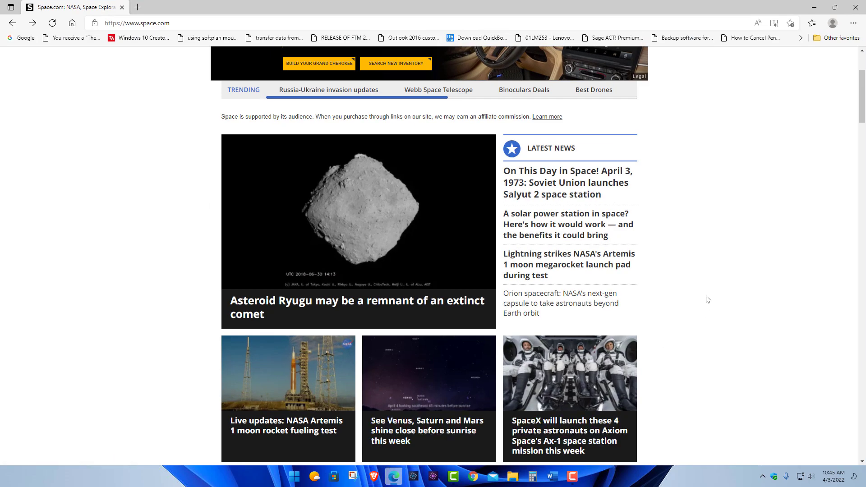
pyautogui.moveTo(434, 390)
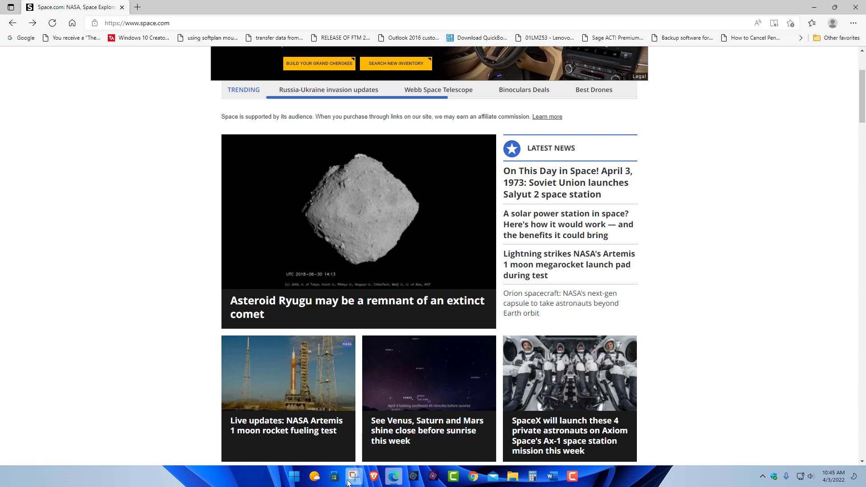
pyautogui.click(354, 476)
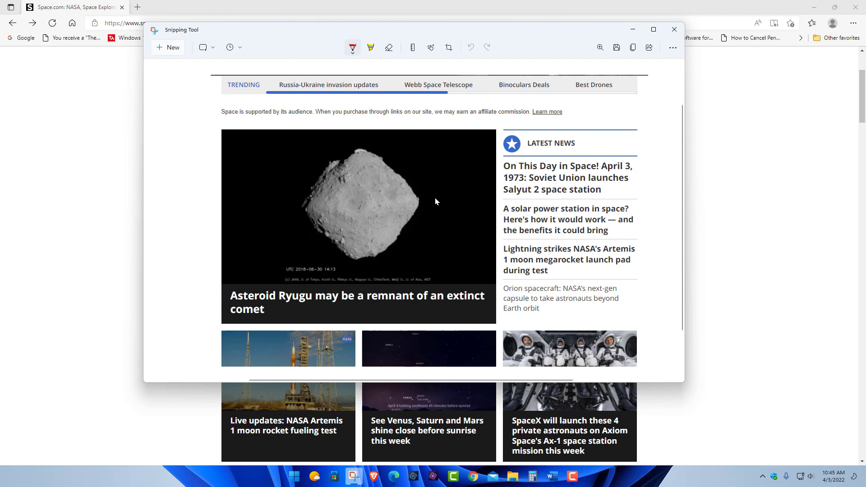
pyautogui.moveTo(676, 38)
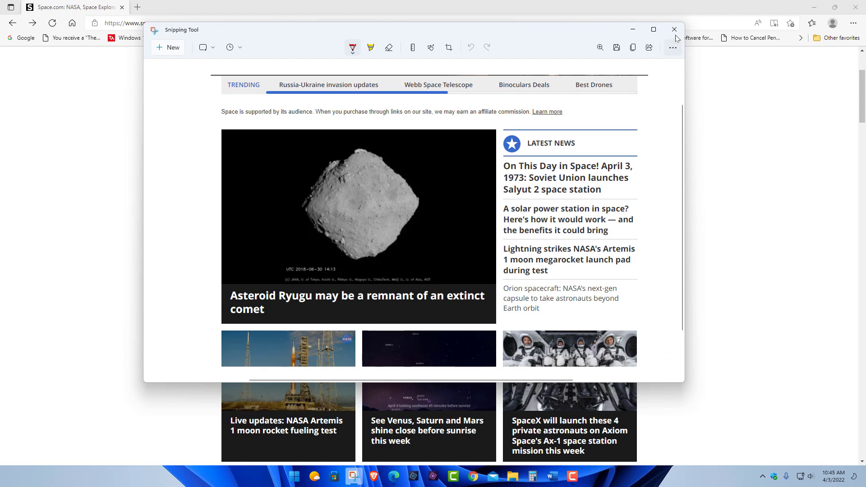
pyautogui.click(673, 28)
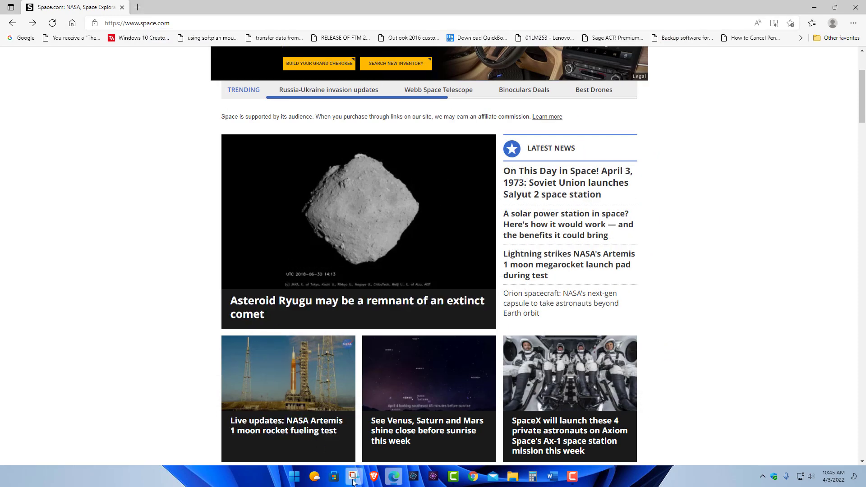
pyautogui.click(352, 476)
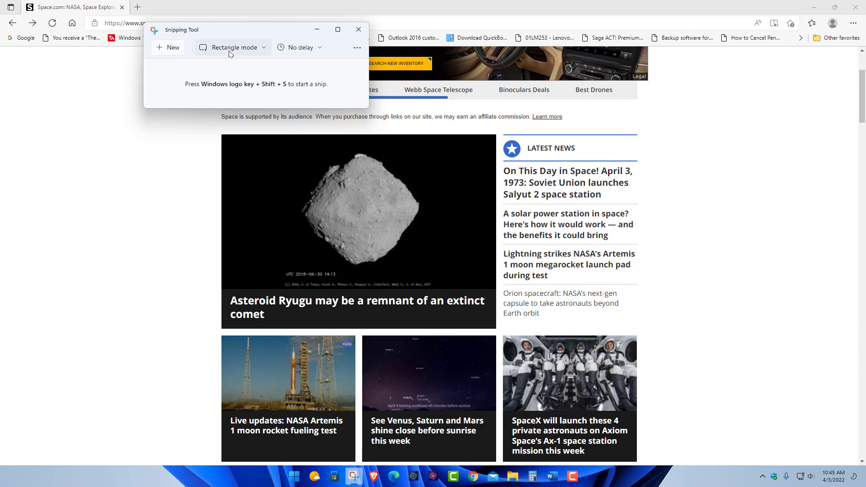
pyautogui.click(168, 47)
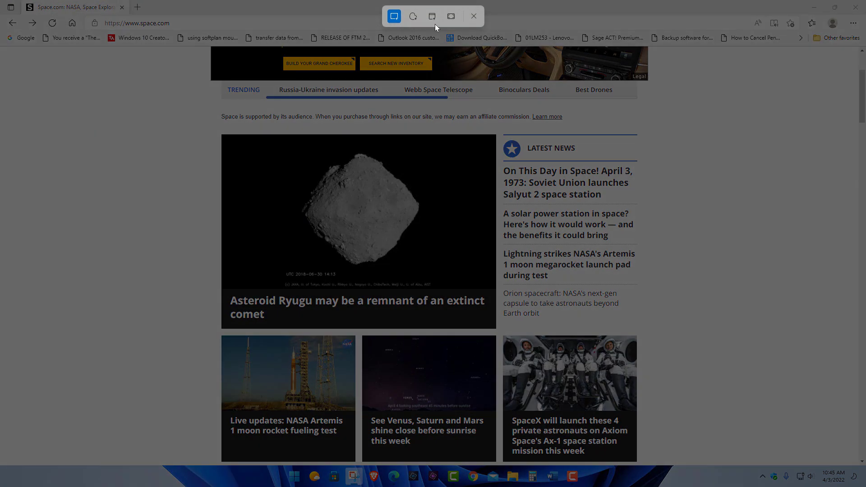
pyautogui.moveTo(190, 298)
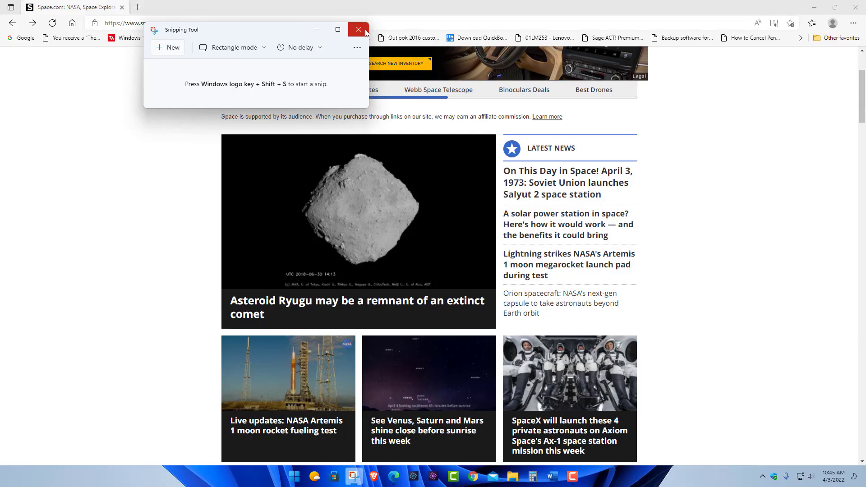
# Close Snipping Tool and scroll the space.com homepage before bringing up its page actions
pyautogui.click(358, 30)
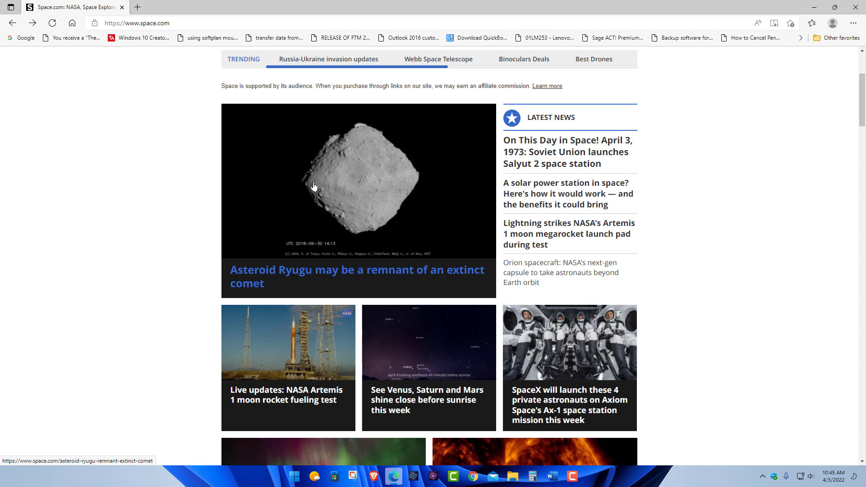
pyautogui.scroll(3)
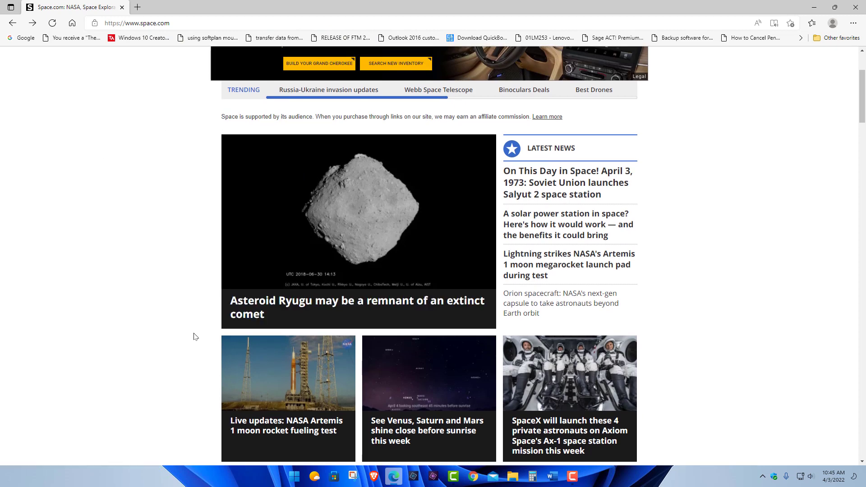
pyautogui.scroll(3)
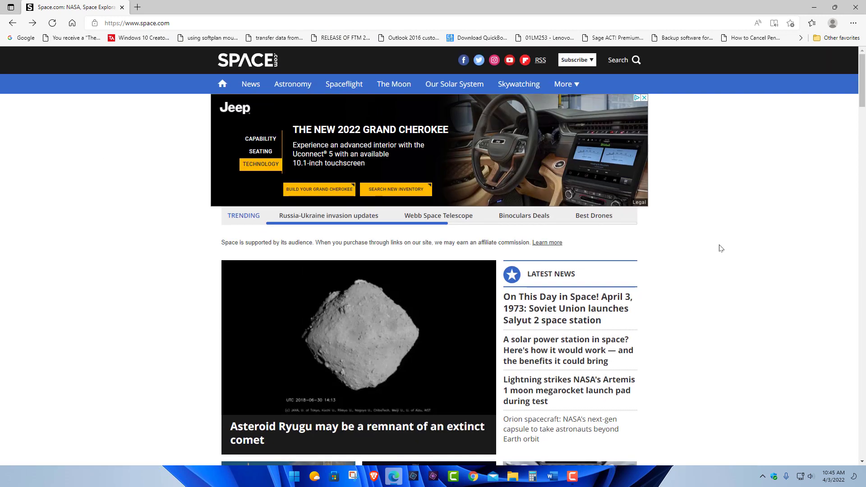
pyautogui.moveTo(716, 160)
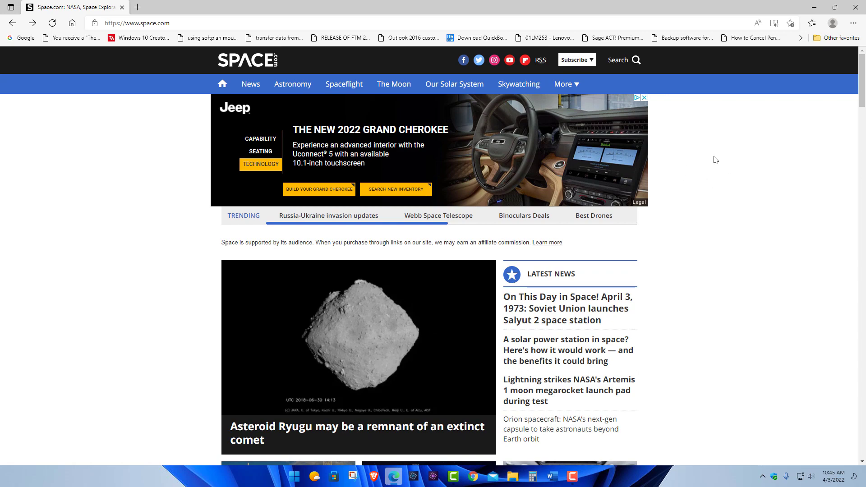
pyautogui.moveTo(700, 152)
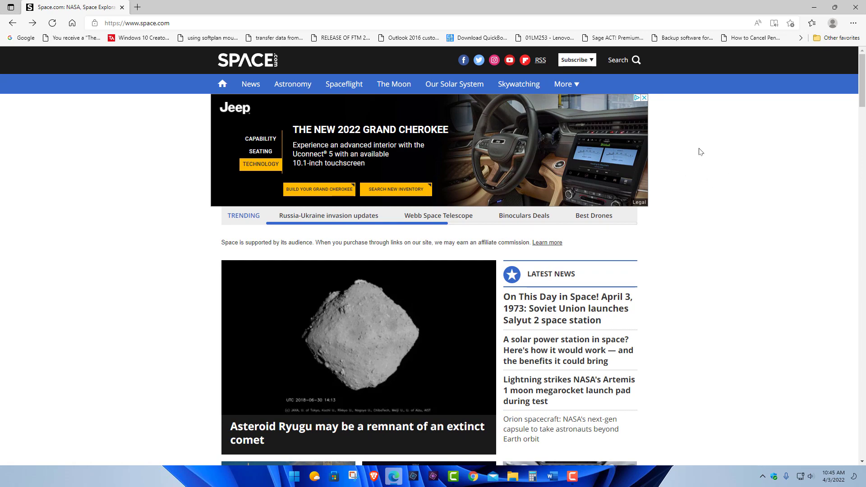
pyautogui.scroll(-3)
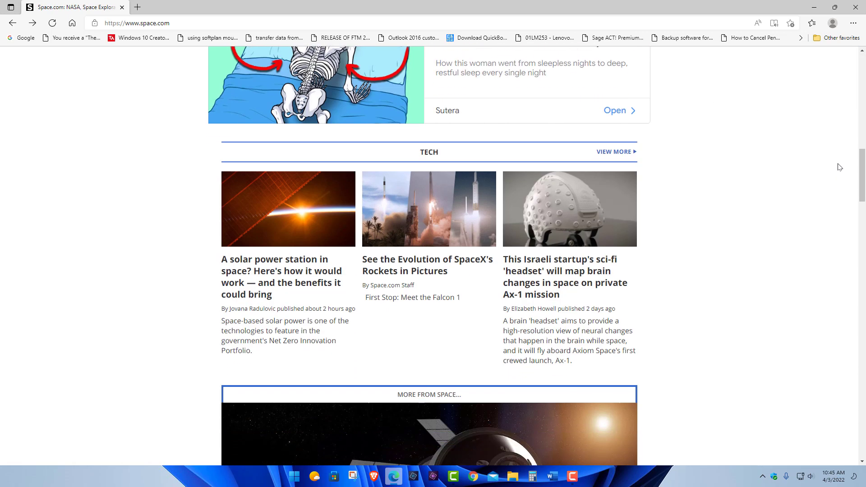
pyautogui.scroll(3)
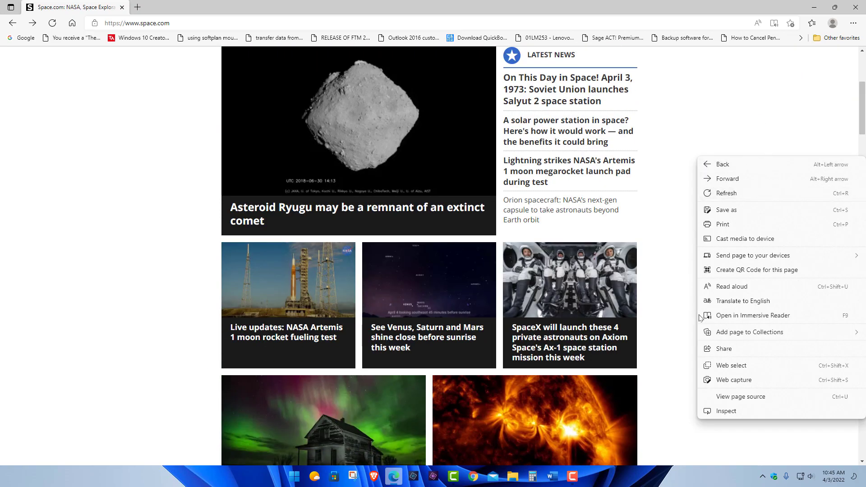
pyautogui.moveTo(733, 380)
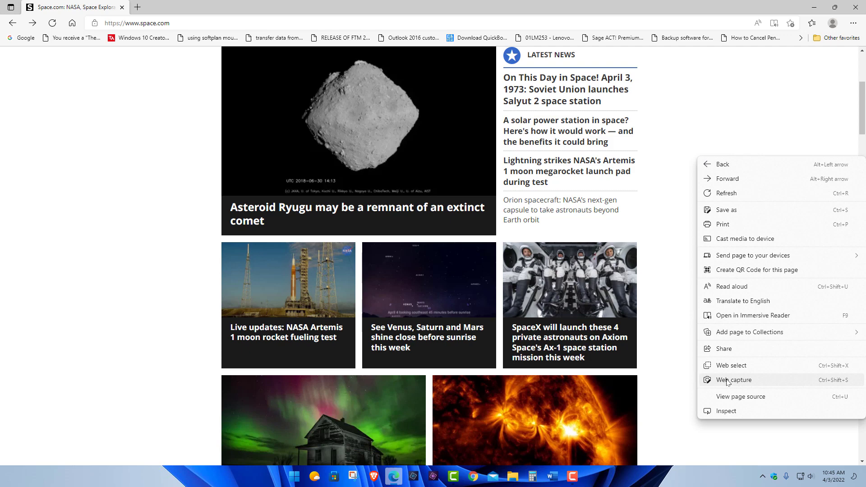
# Use Edge Web capture to take a full-page capture of the homepage and review the preview
pyautogui.click(732, 380)
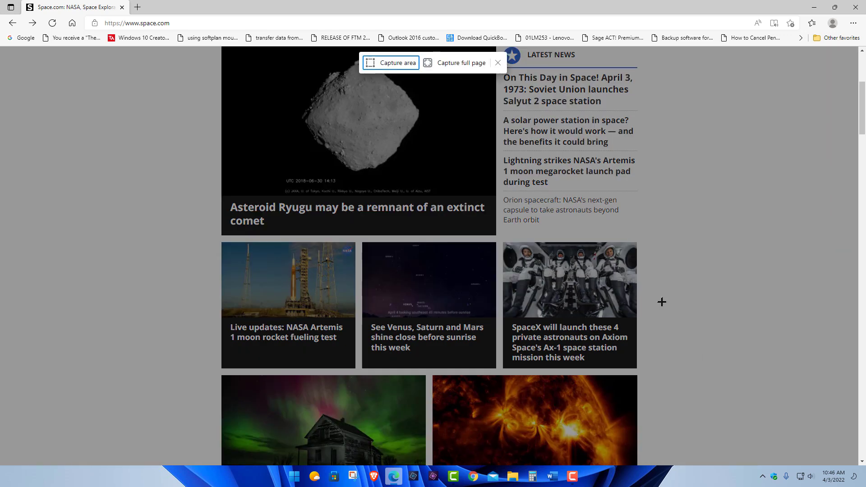
pyautogui.moveTo(454, 62)
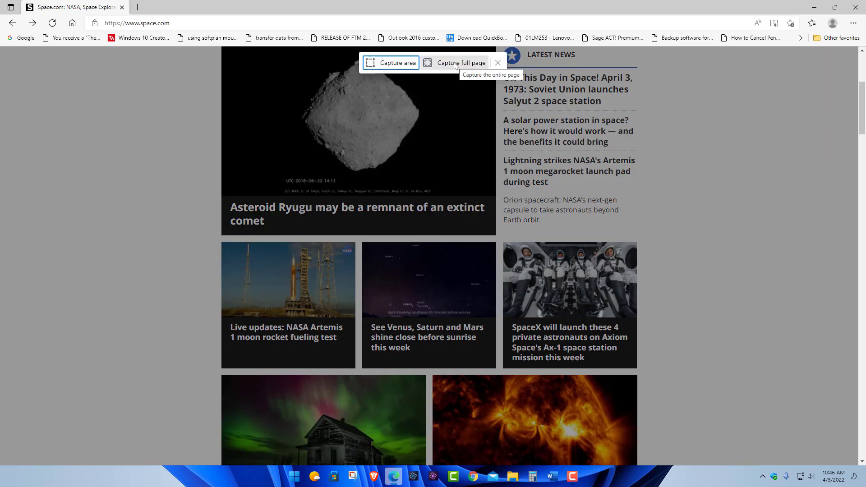
pyautogui.moveTo(391, 62)
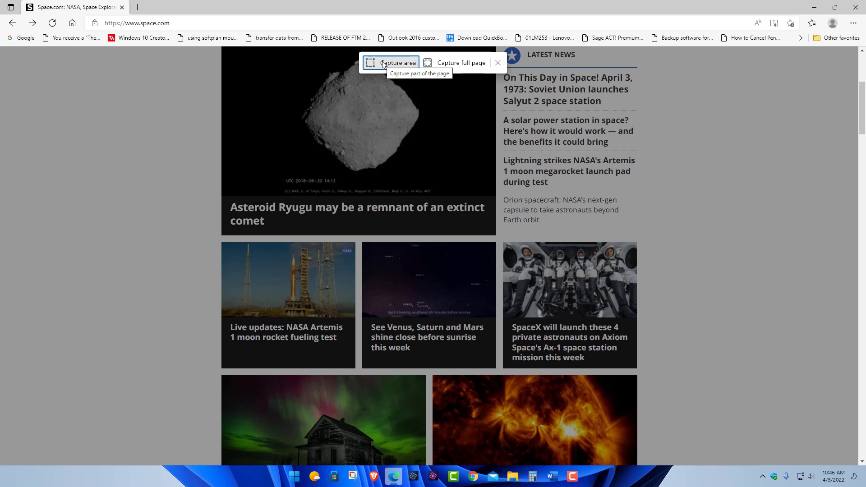
pyautogui.moveTo(453, 62)
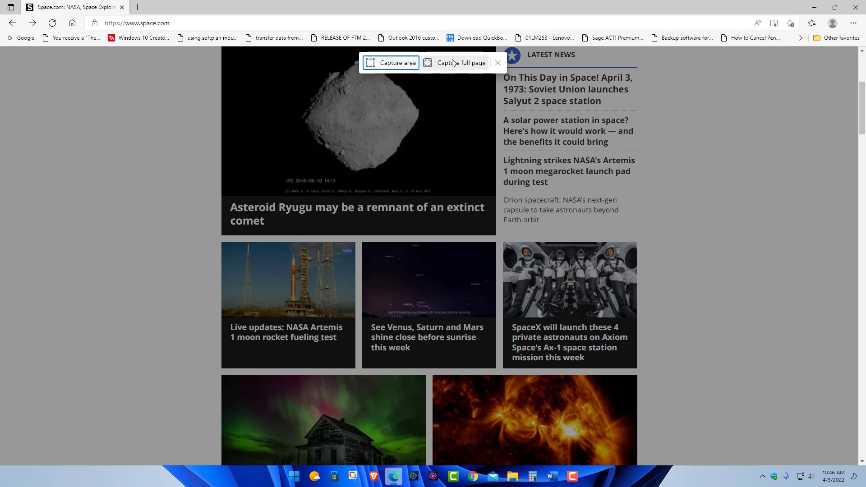
pyautogui.moveTo(390, 62)
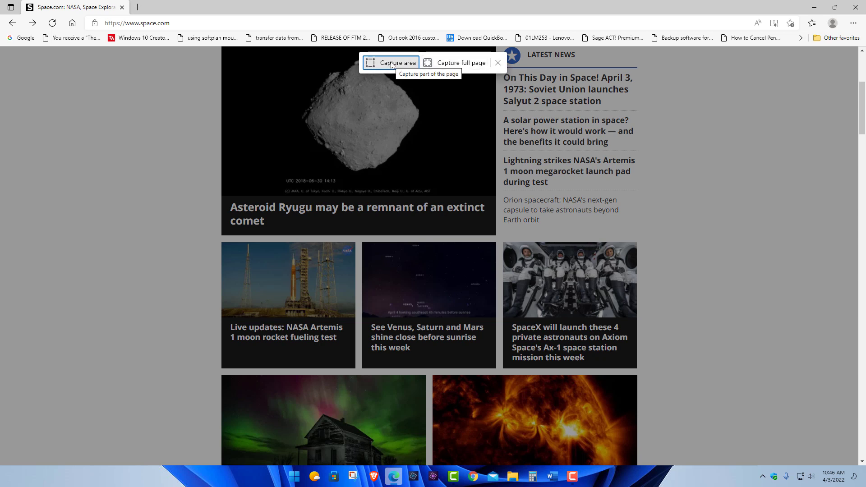
pyautogui.moveTo(461, 62)
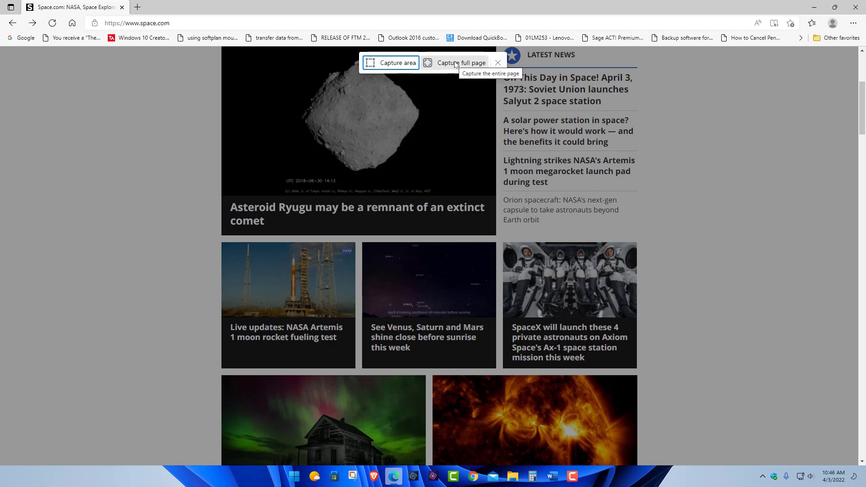
pyautogui.click(461, 63)
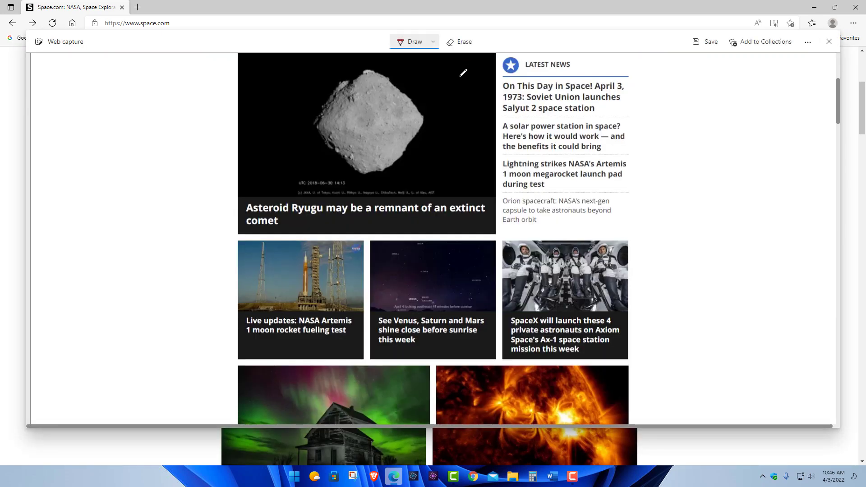
pyautogui.scroll(-3)
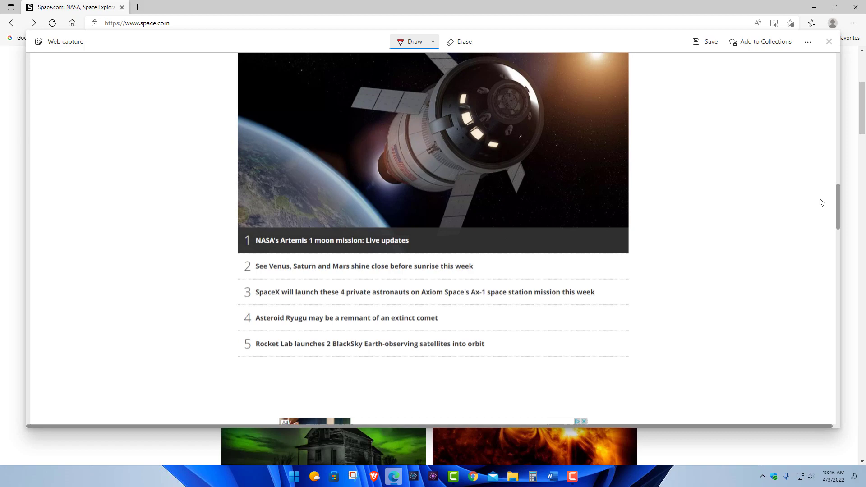
pyautogui.scroll(3)
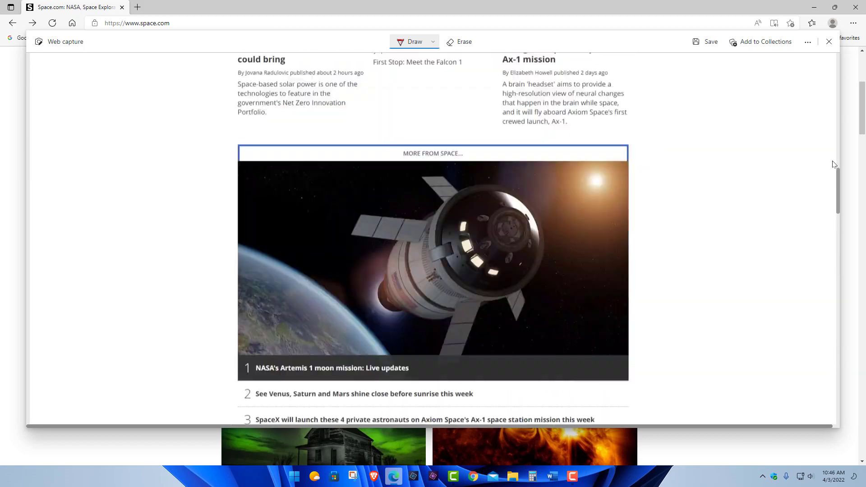
pyautogui.scroll(3)
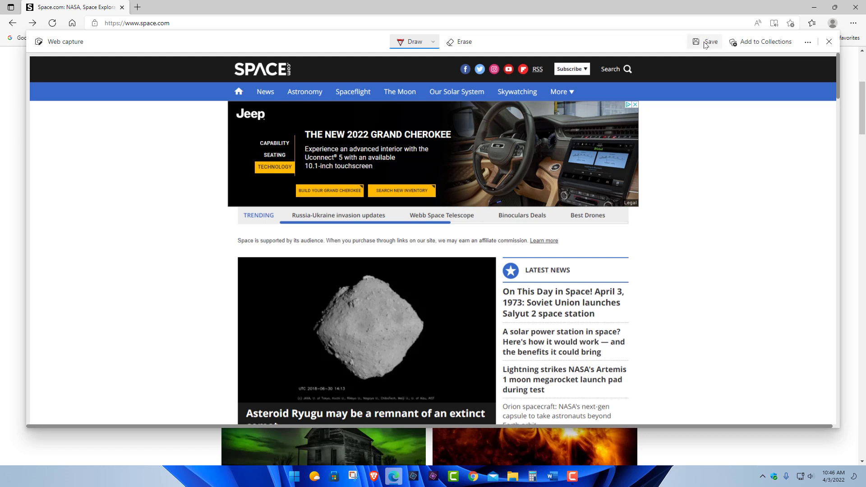
# Save the full-page capture as an image and open the downloaded file
pyautogui.click(709, 42)
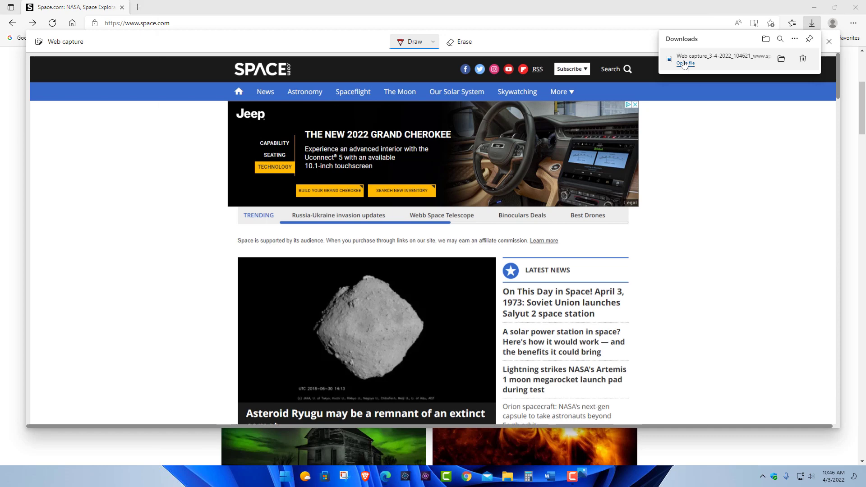
pyautogui.click(685, 63)
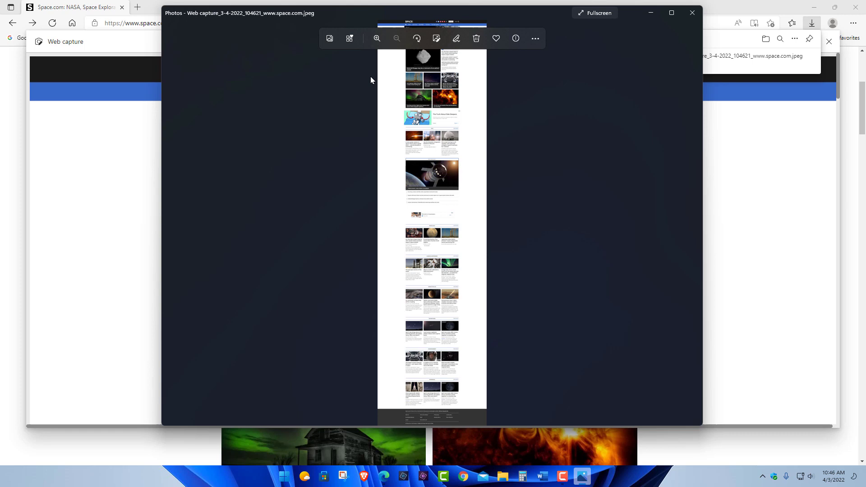
# Show the saved capture at actual size in Photos and scroll through the page content
pyautogui.click(533, 38)
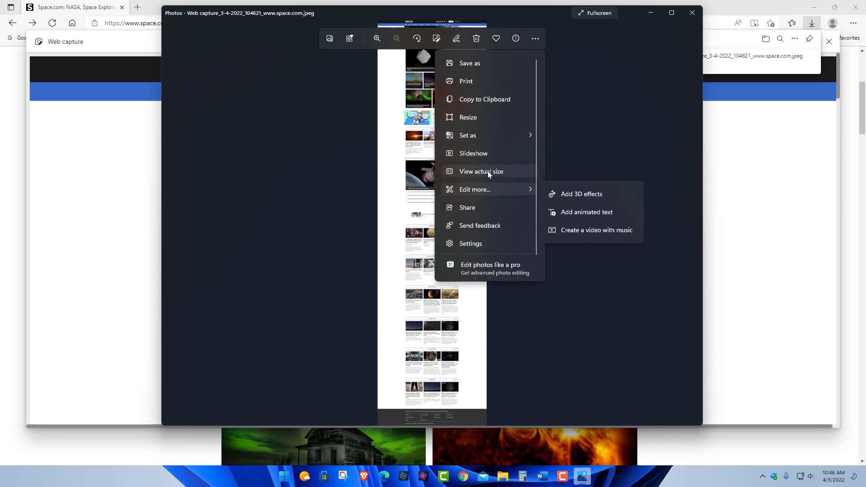
pyautogui.click(481, 171)
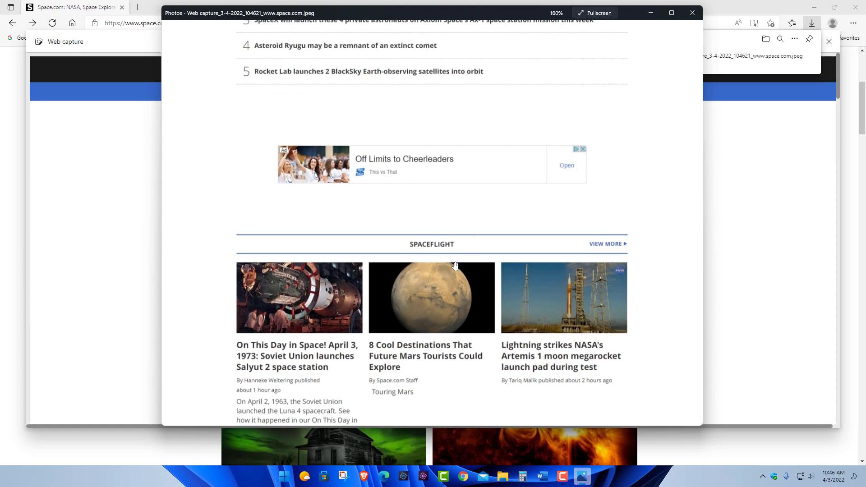
pyautogui.scroll(-3)
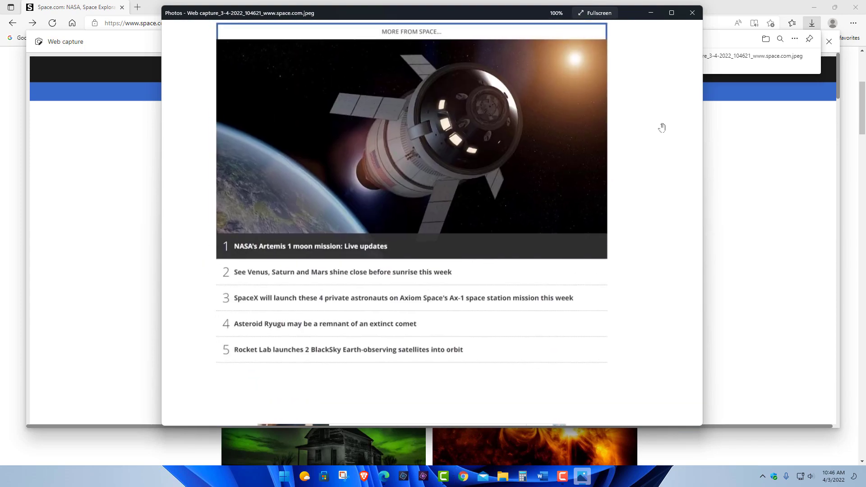
pyautogui.moveTo(692, 12)
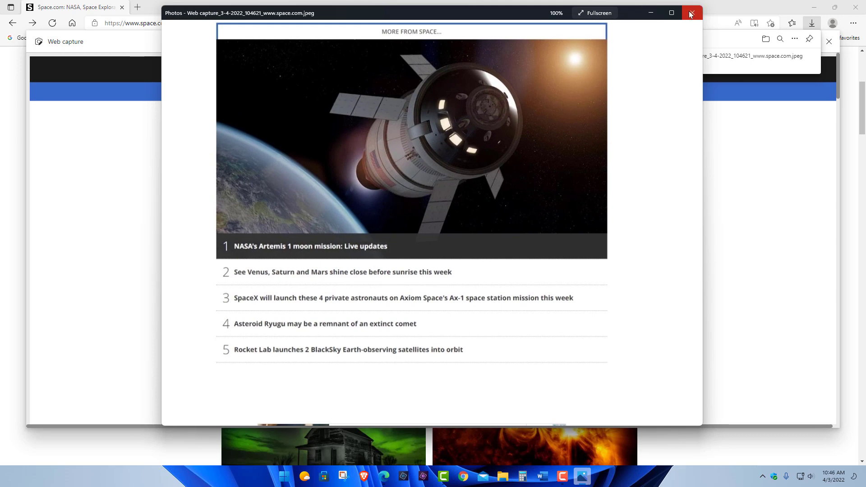
pyautogui.moveTo(690, 14)
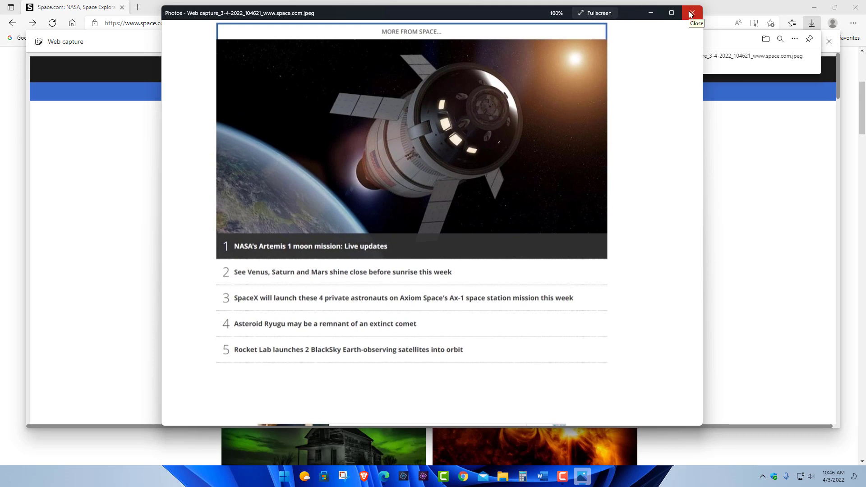
# Close Photos and close the annotated Web capture, triggering the unsaved-changes warning
pyautogui.click(690, 13)
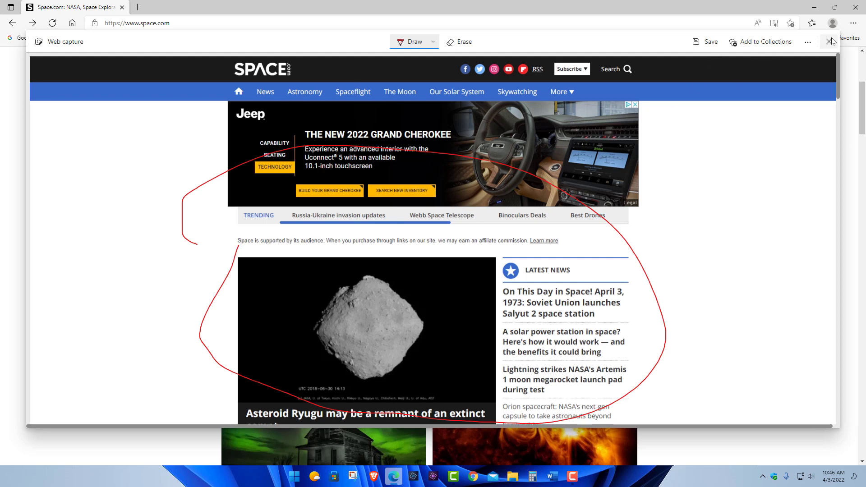
pyautogui.moveTo(830, 41)
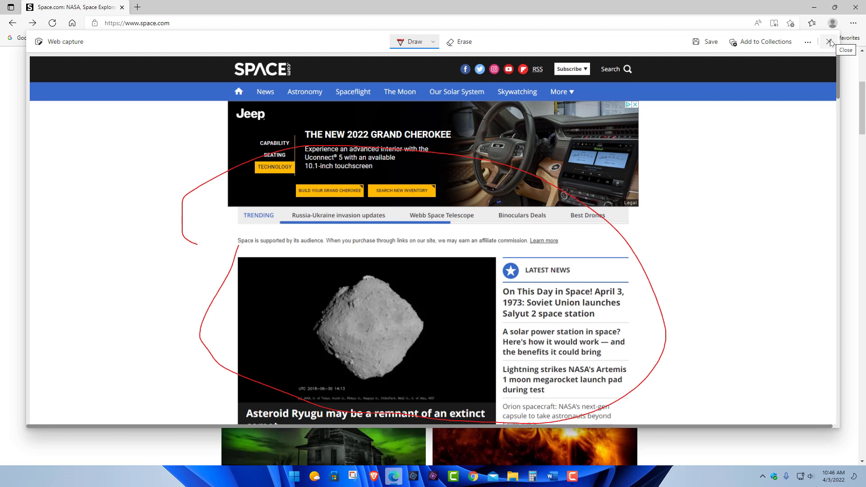
pyautogui.click(829, 43)
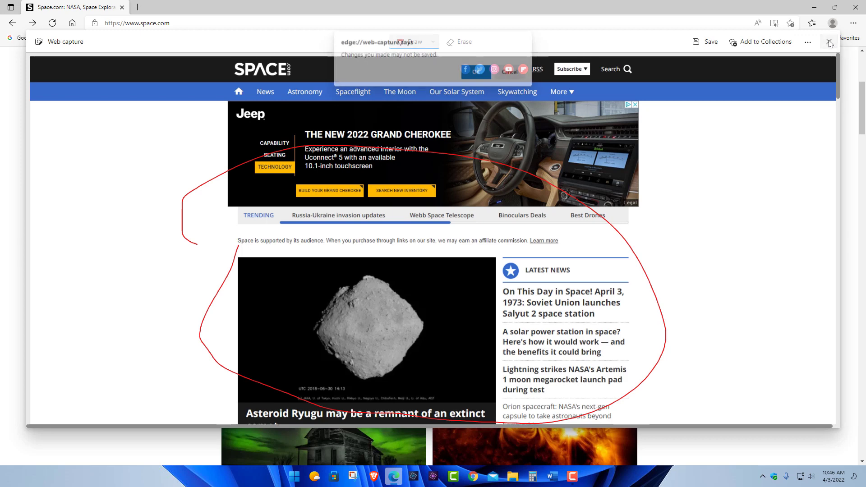
# Leave the capture without saving and scroll the homepage to the Asteroid Ryugu headline
pyautogui.click(830, 44)
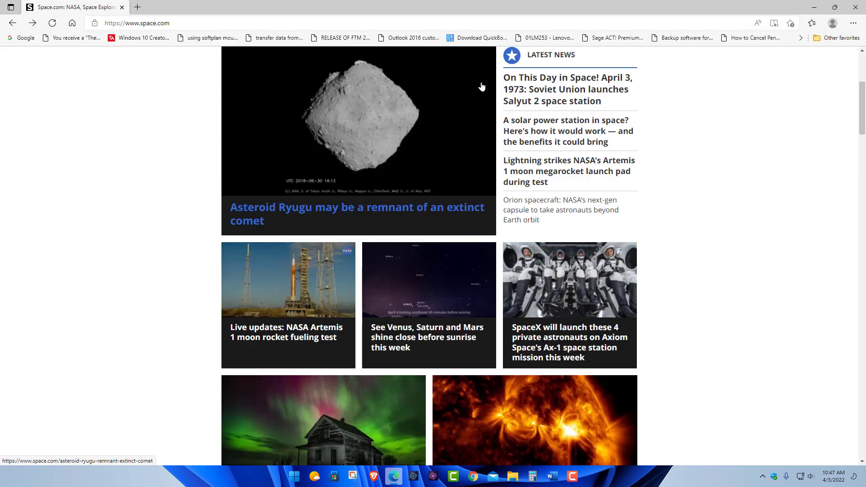
pyautogui.scroll(3)
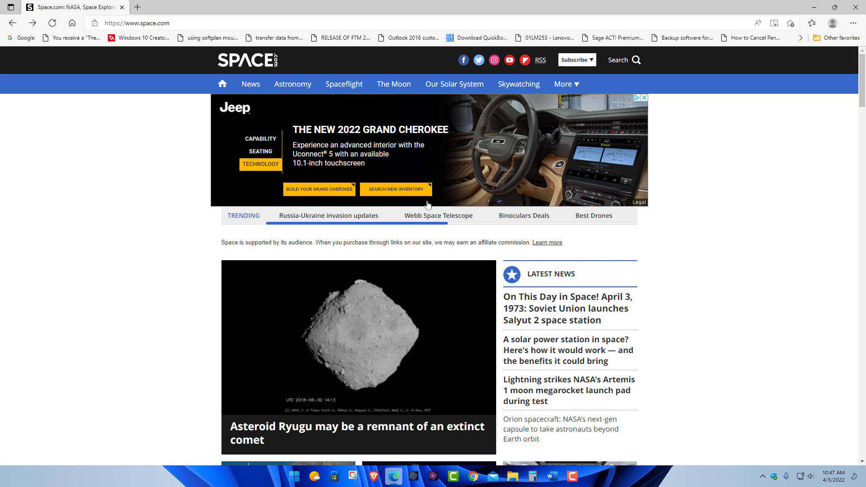
pyautogui.scroll(-3)
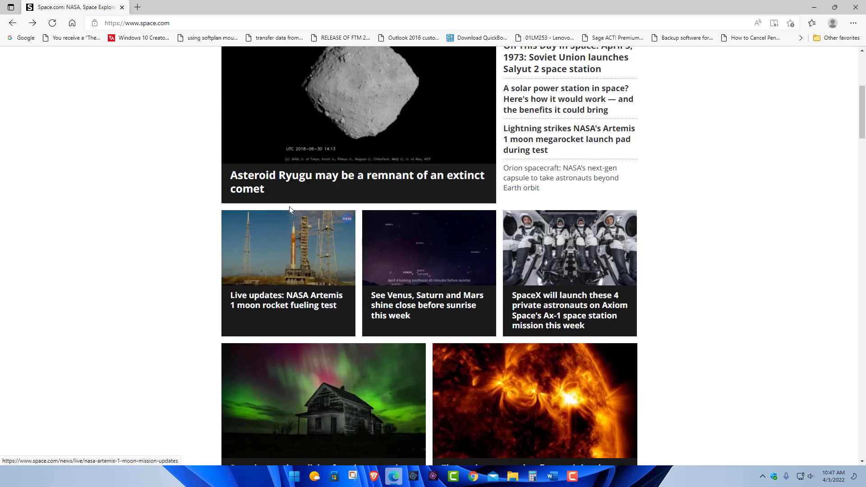
pyautogui.scroll(3)
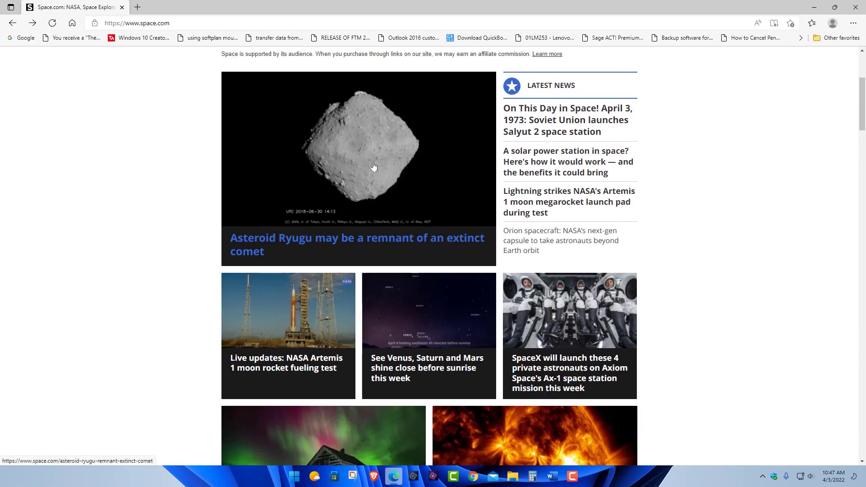
pyautogui.moveTo(358, 177)
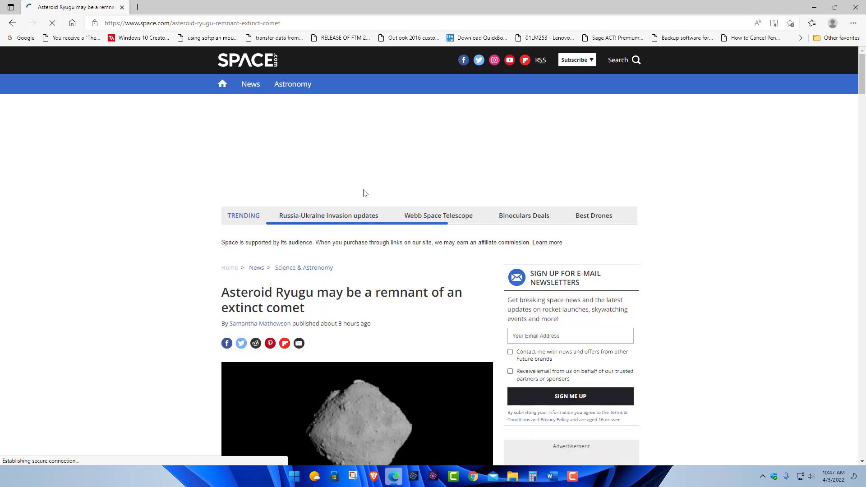
pyautogui.scroll(-3)
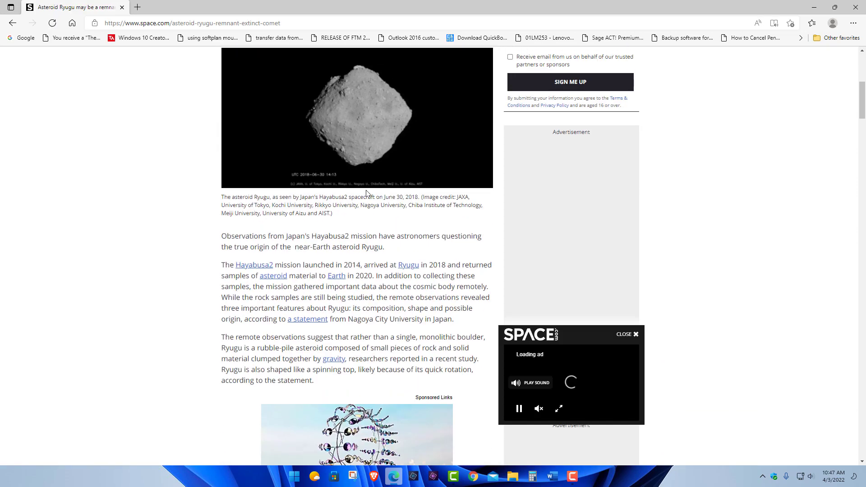
# Scroll through the opening paragraphs of the Asteroid Ryugu comet article
pyautogui.scroll(3)
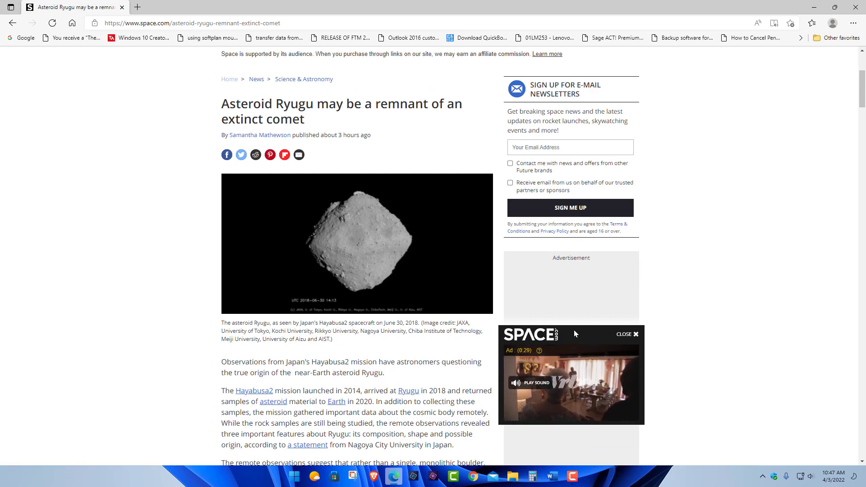
pyautogui.scroll(-3)
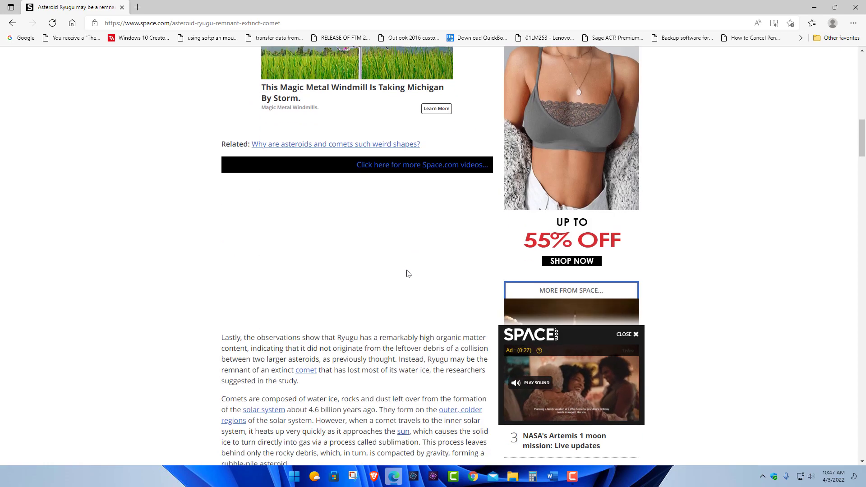
pyautogui.scroll(3)
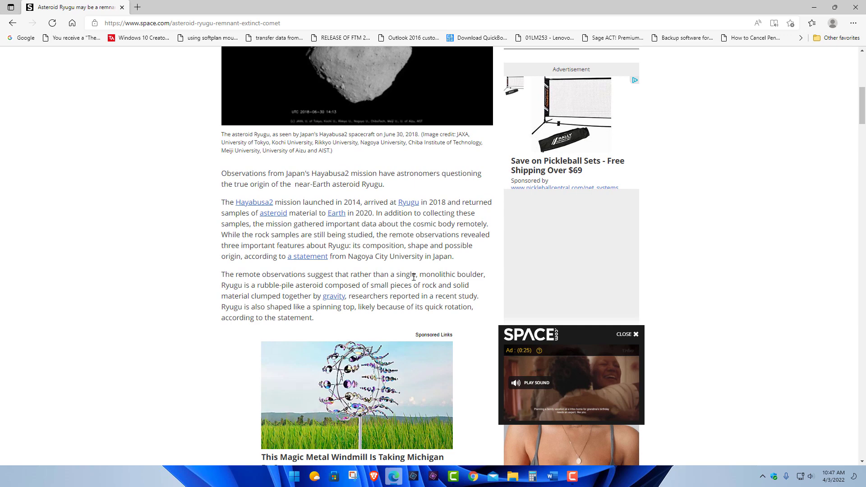
pyautogui.scroll(3)
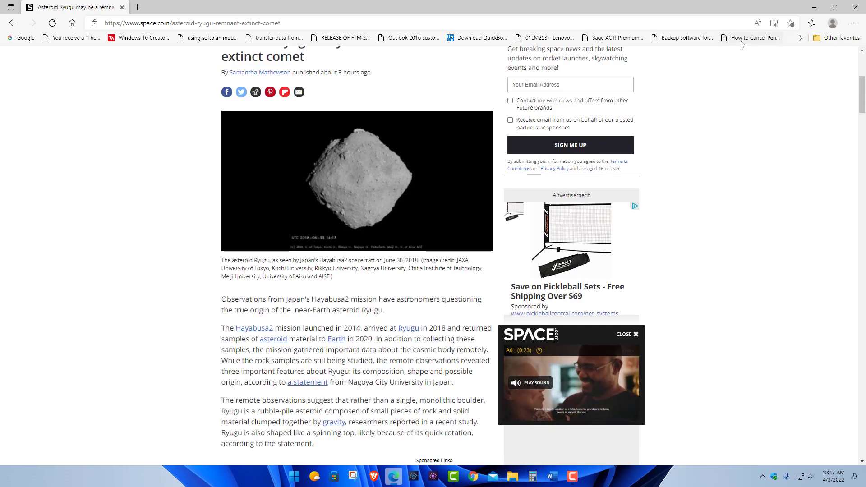
pyautogui.moveTo(774, 23)
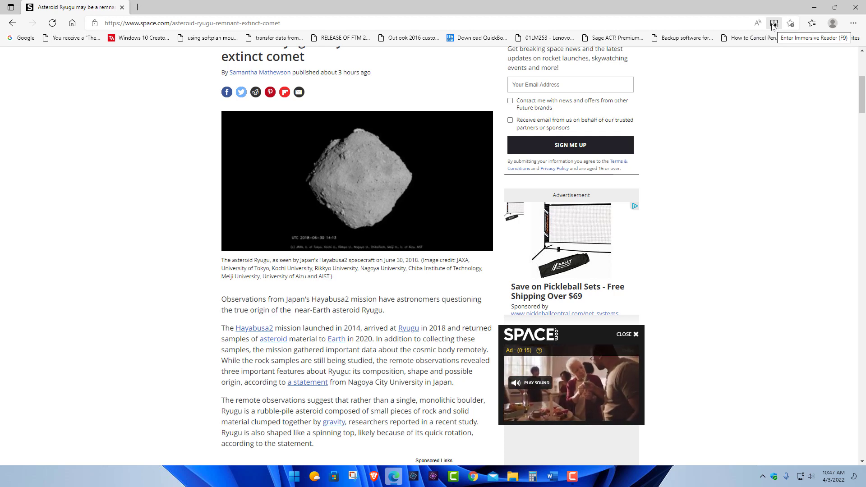
pyautogui.click(773, 23)
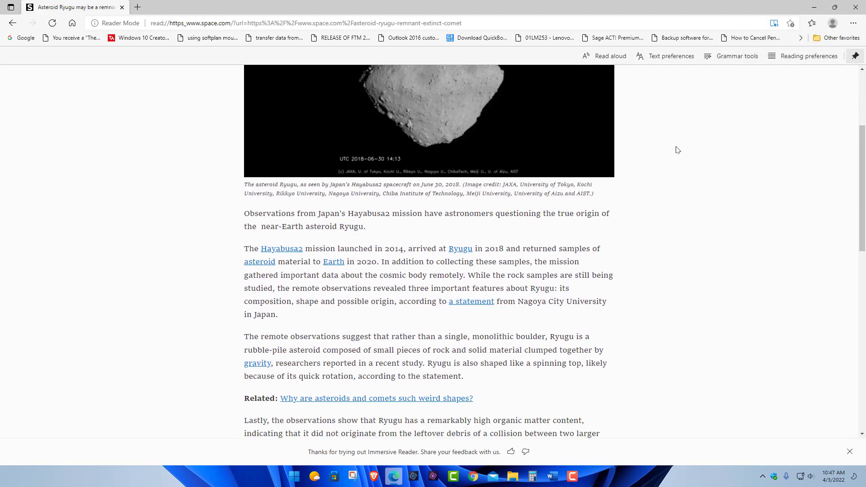
pyautogui.scroll(-3)
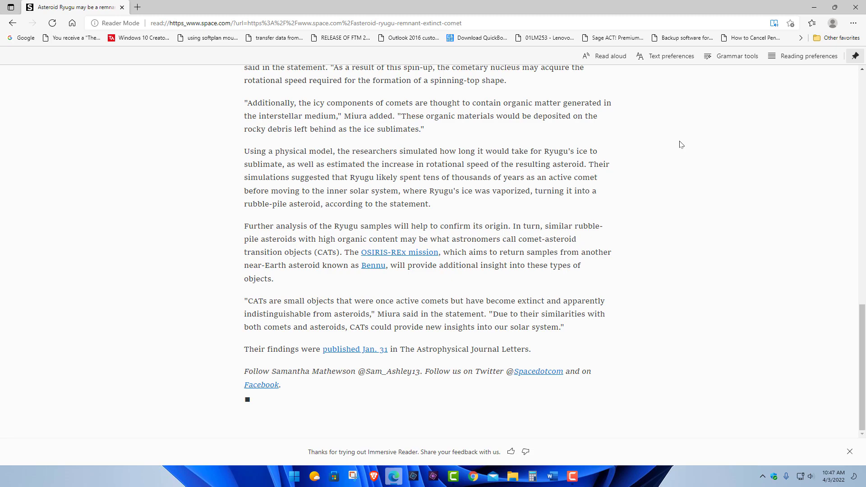
pyautogui.scroll(3)
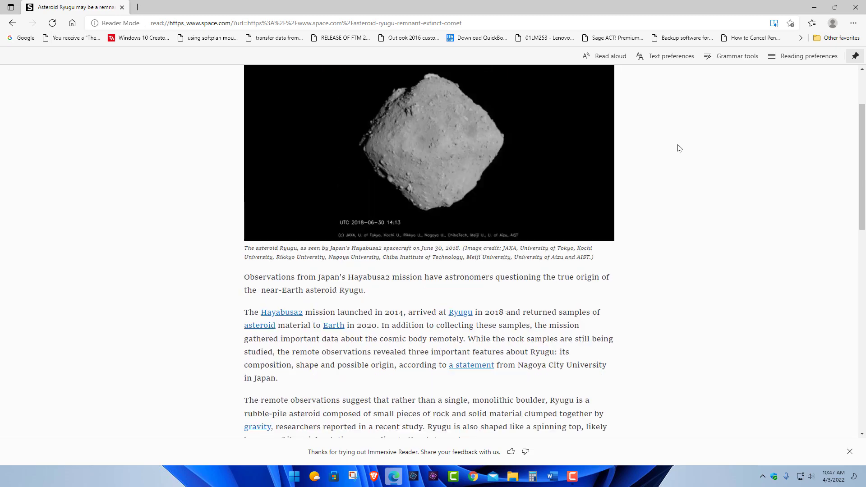
pyautogui.scroll(3)
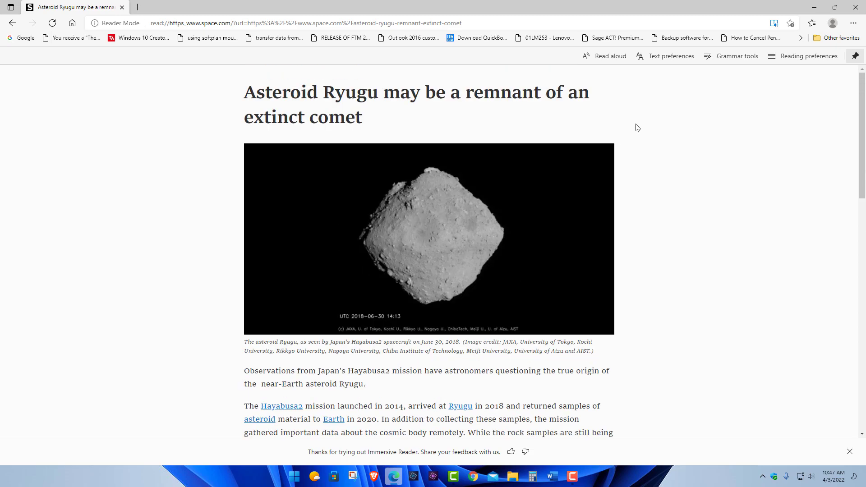
pyautogui.moveTo(616, 93)
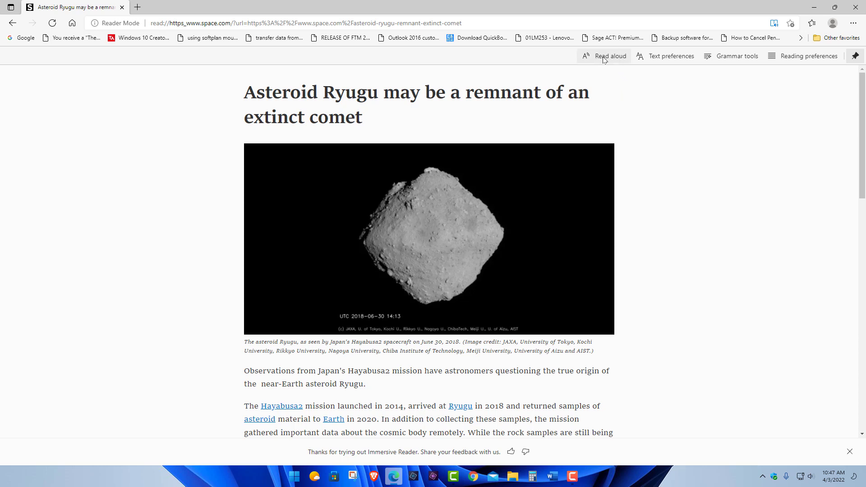
# In Text preferences try the dark theme and Narrow column, then keep the gray theme with Medium column
pyautogui.click(665, 56)
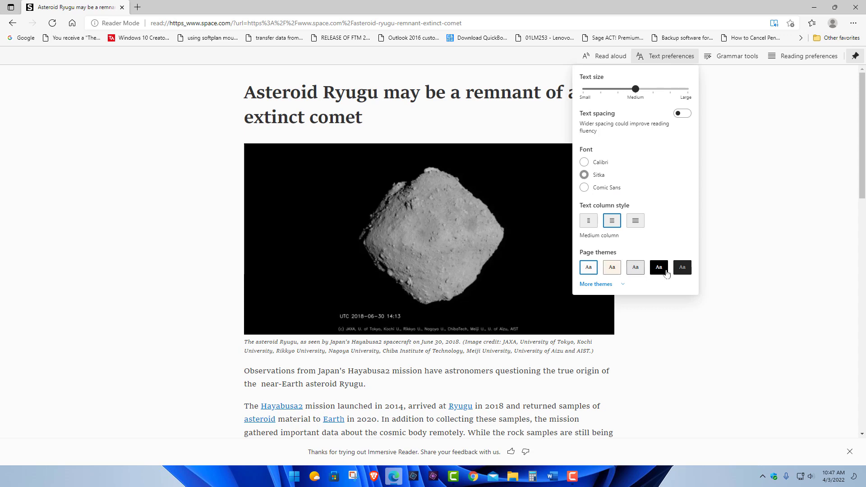
pyautogui.click(682, 267)
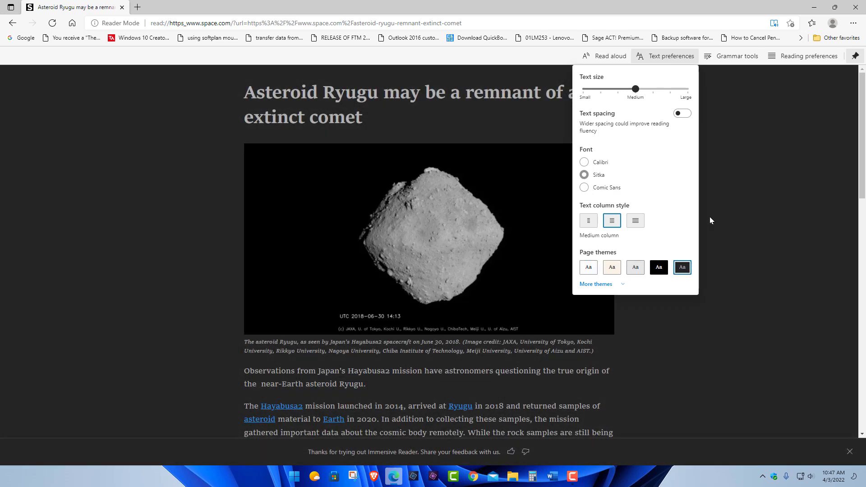
pyautogui.click(612, 267)
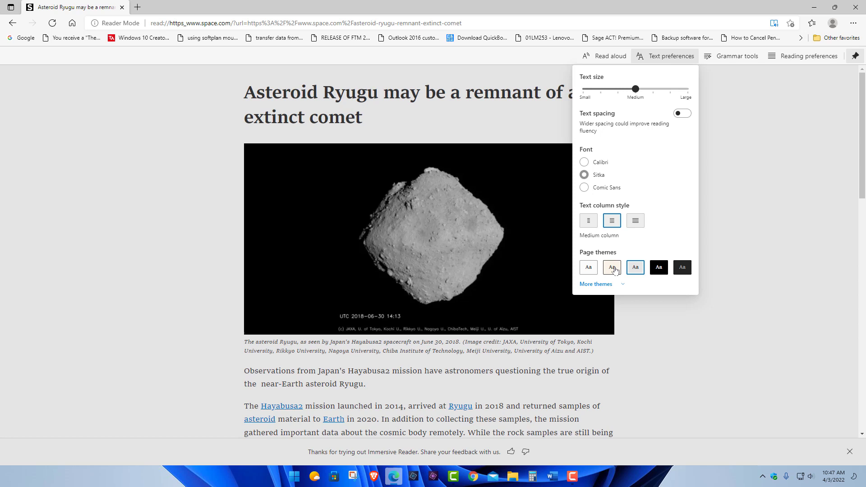
pyautogui.click(588, 220)
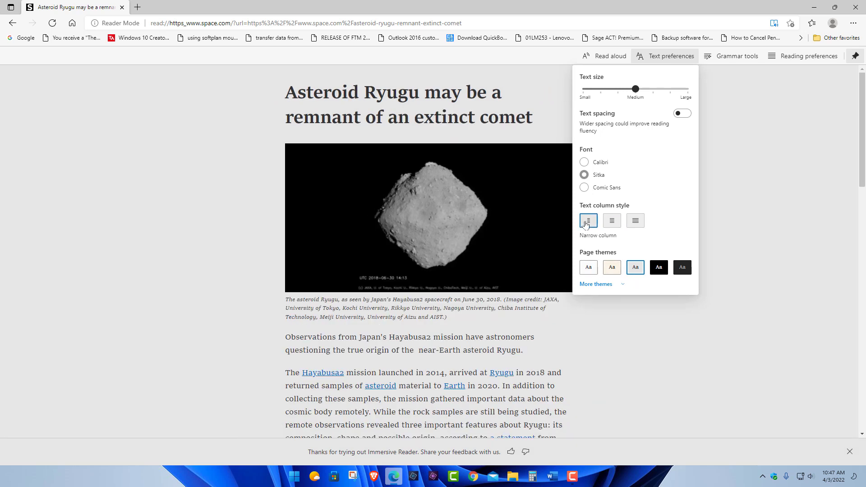
pyautogui.click(612, 220)
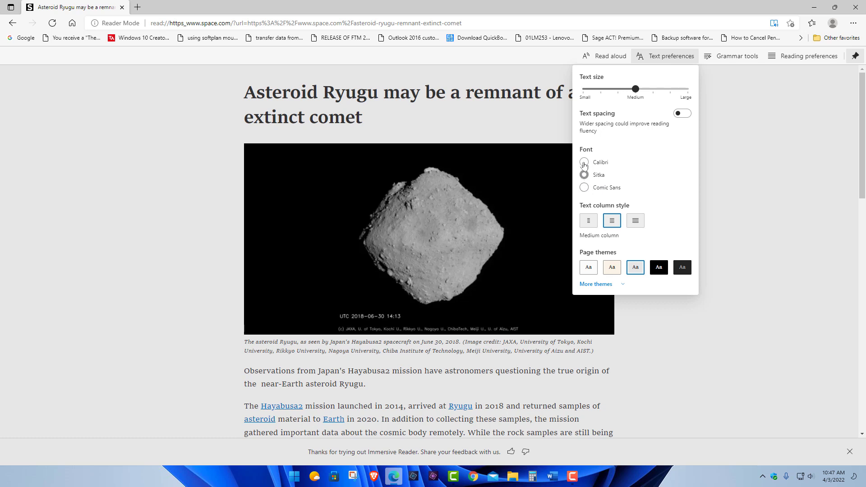
pyautogui.click(584, 176)
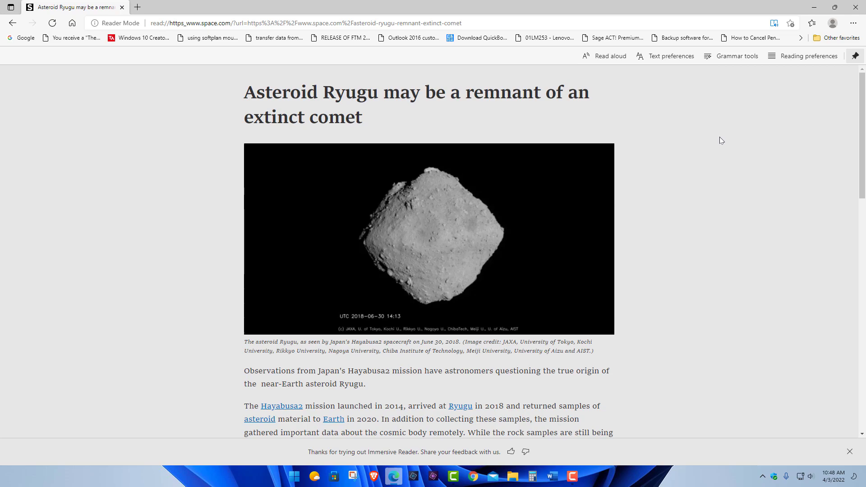
pyautogui.moveTo(688, 146)
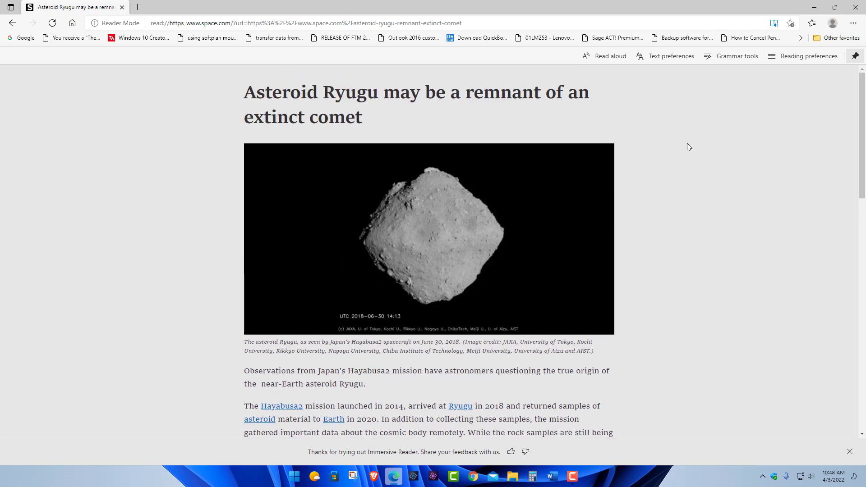
pyautogui.moveTo(677, 107)
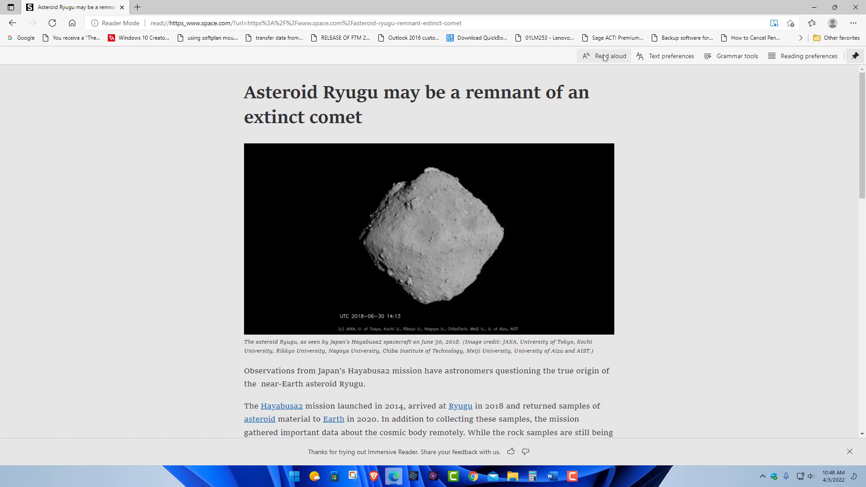
pyautogui.click(603, 56)
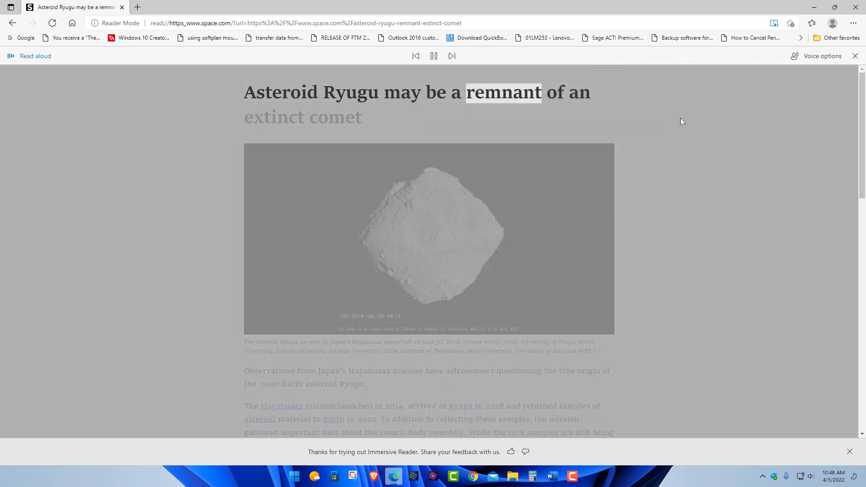
pyautogui.click(817, 56)
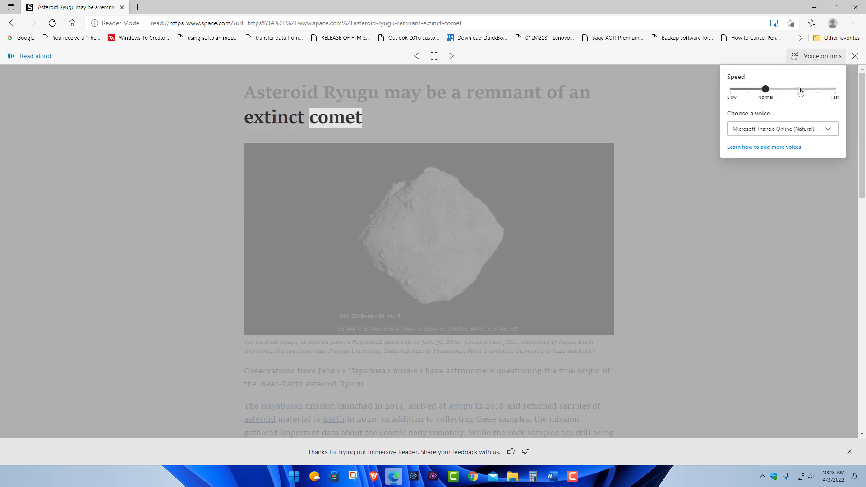
pyautogui.click(781, 128)
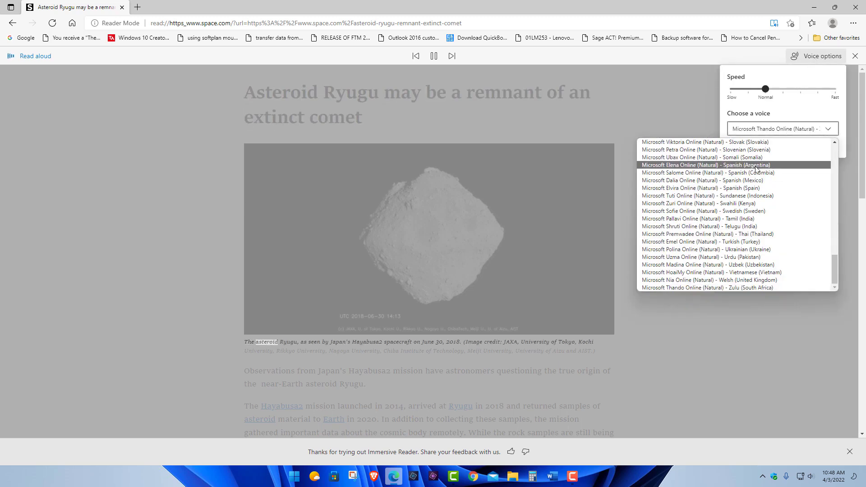
pyautogui.scroll(3)
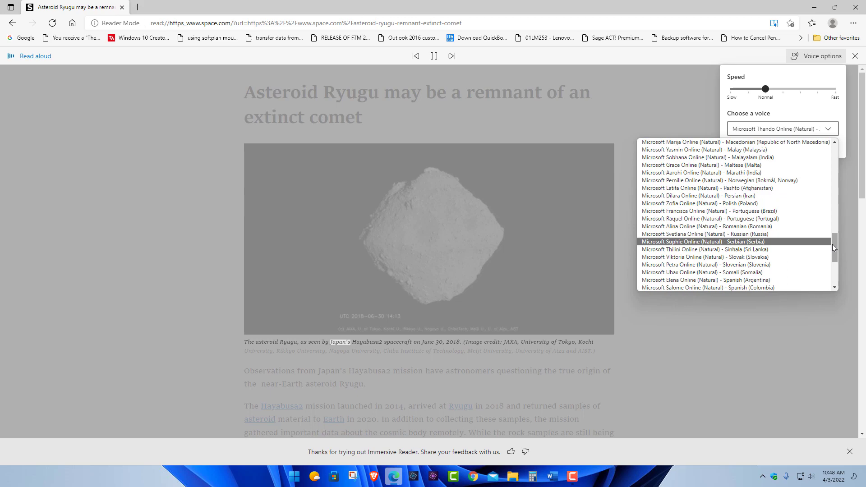
pyautogui.scroll(3)
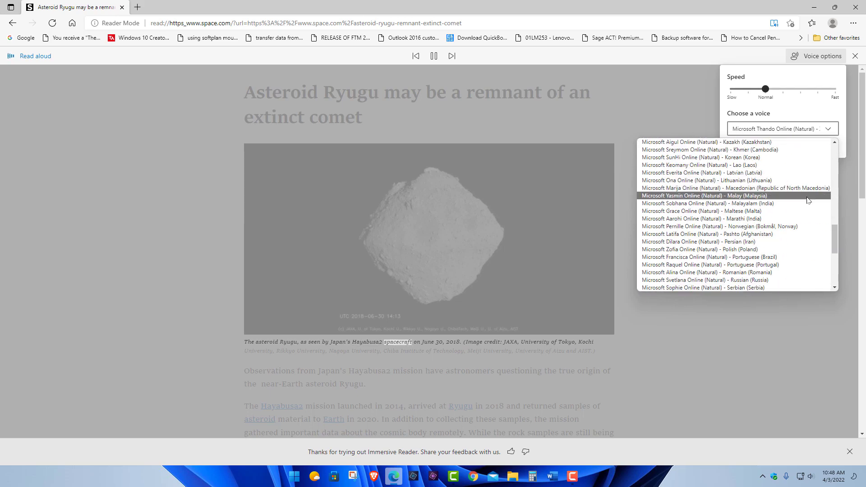
pyautogui.scroll(3)
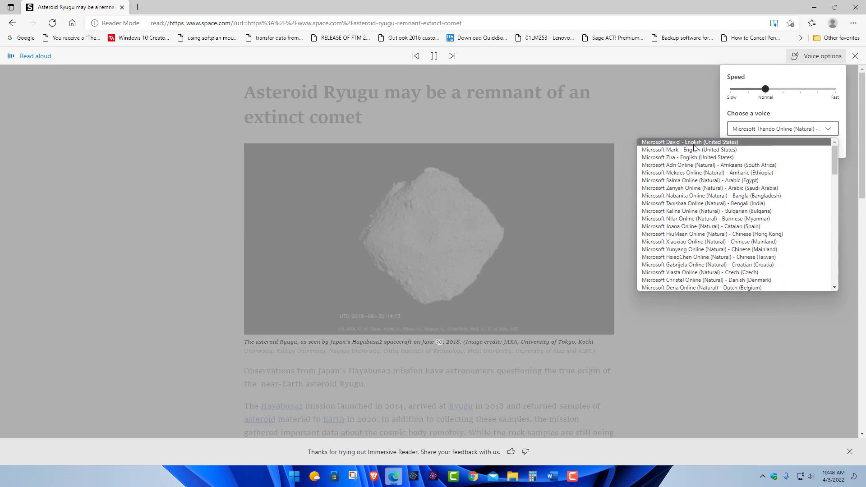
pyautogui.click(679, 150)
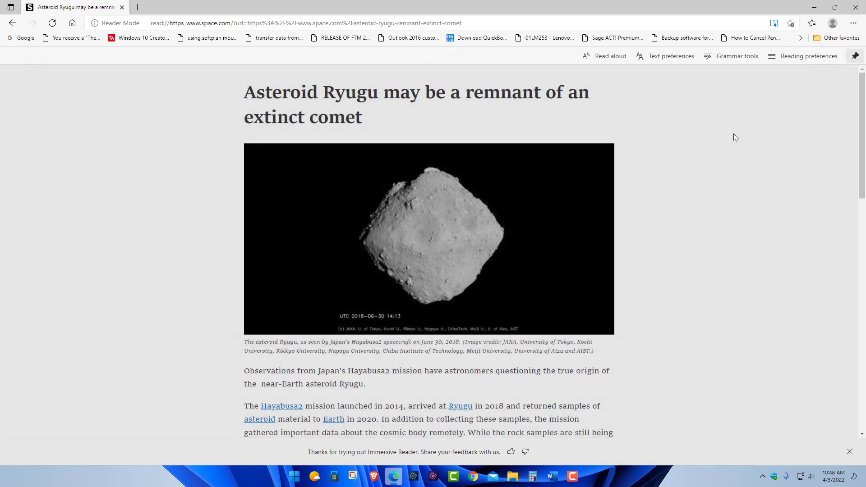
pyautogui.moveTo(693, 137)
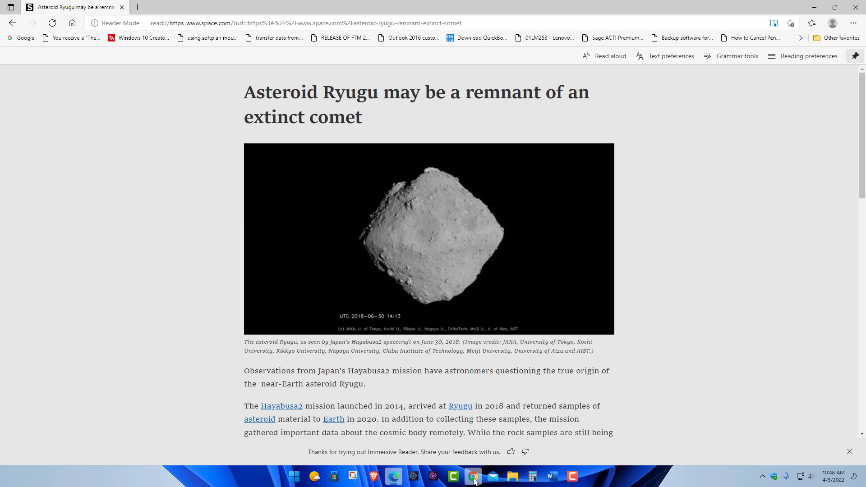
pyautogui.scroll(-3)
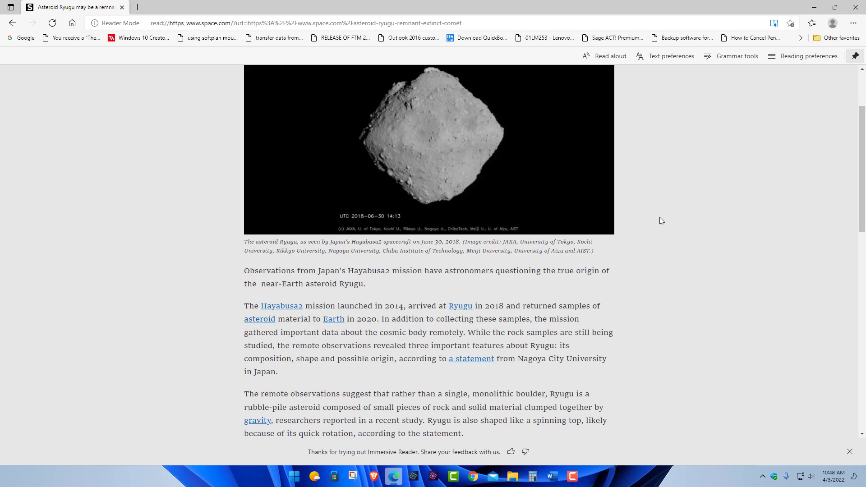
pyautogui.scroll(3)
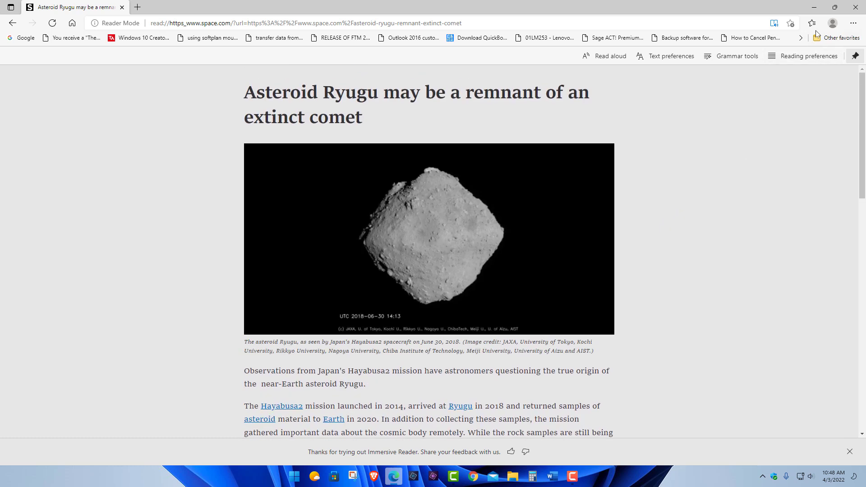
pyautogui.moveTo(717, 134)
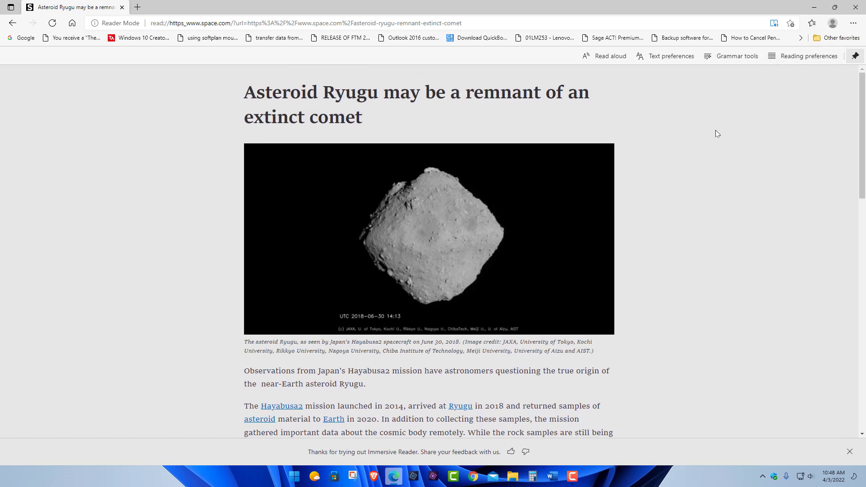
pyautogui.moveTo(698, 134)
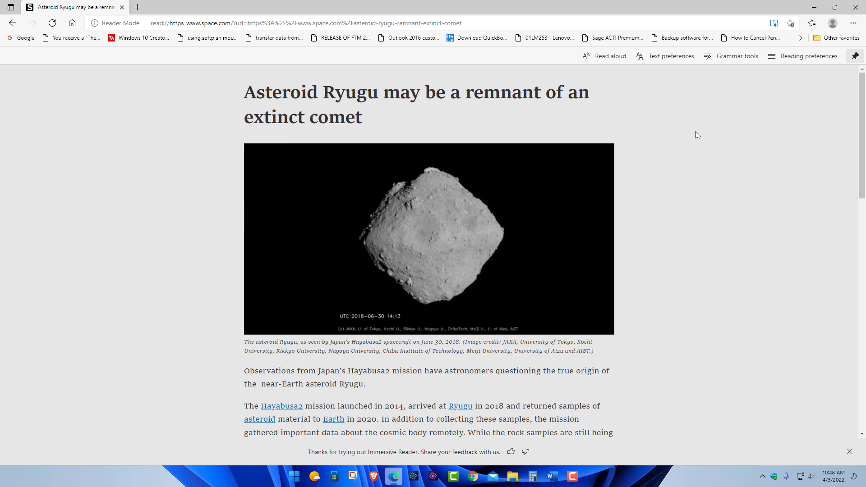